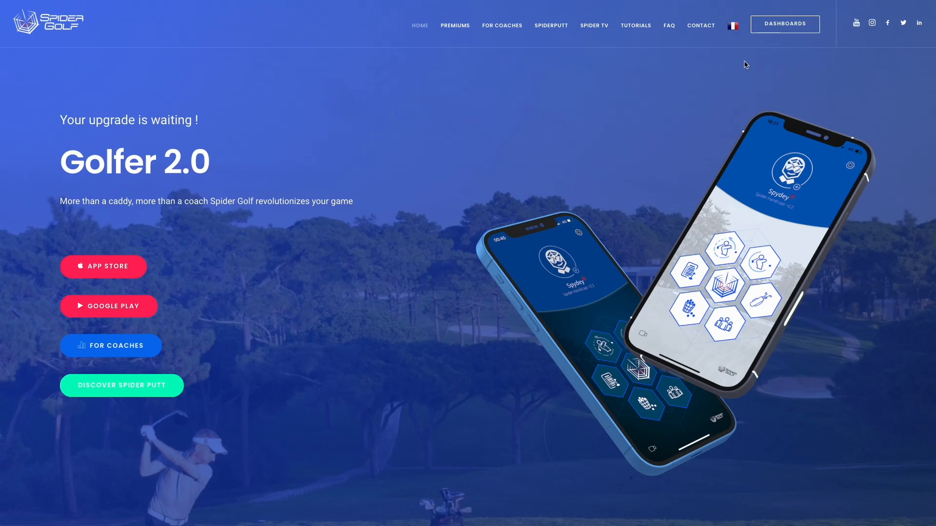
Go to DASHBOARDS in the site header to reach the coach dashboard sign-in page
{"action": "left_click", "coordinate": [783, 23]}
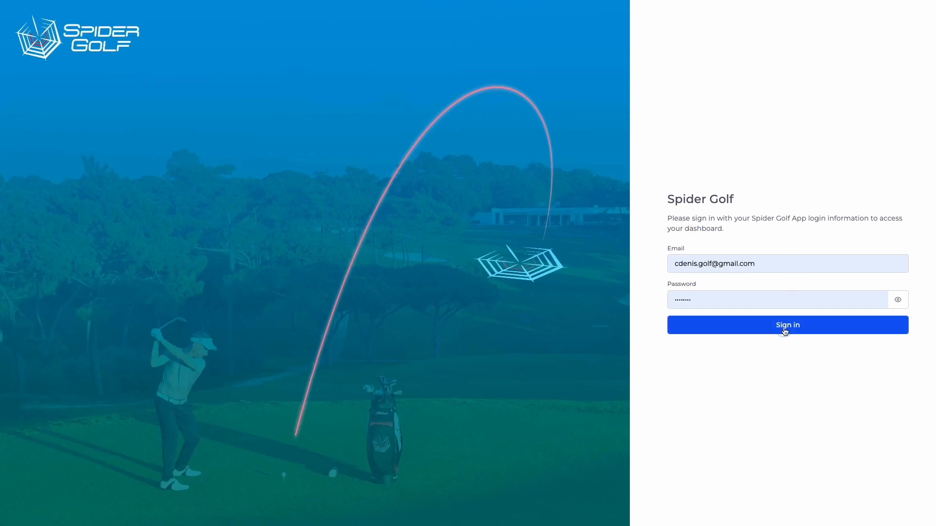
Sign in as the coach and view the Community Groups list of four coach-tagged groups
{"action": "left_click", "coordinate": [787, 325]}
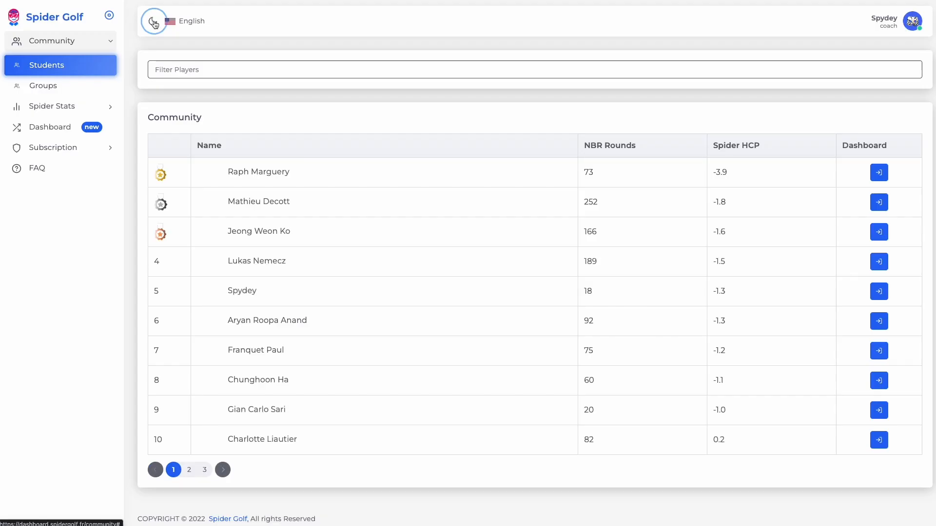
{"action": "left_click", "coordinate": [153, 20]}
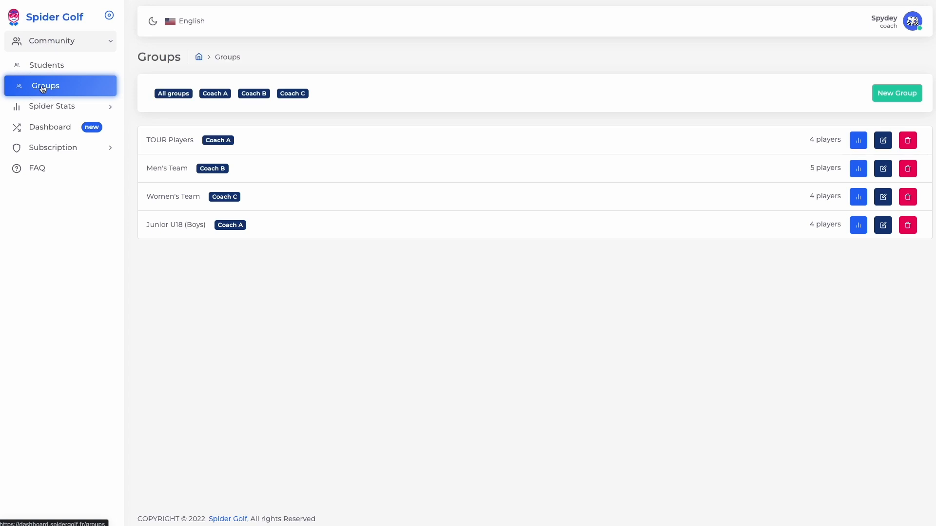
Create a new group Test with Coach X and four players including Lukas Nemecz, and save it
{"action": "left_click", "coordinate": [895, 93]}
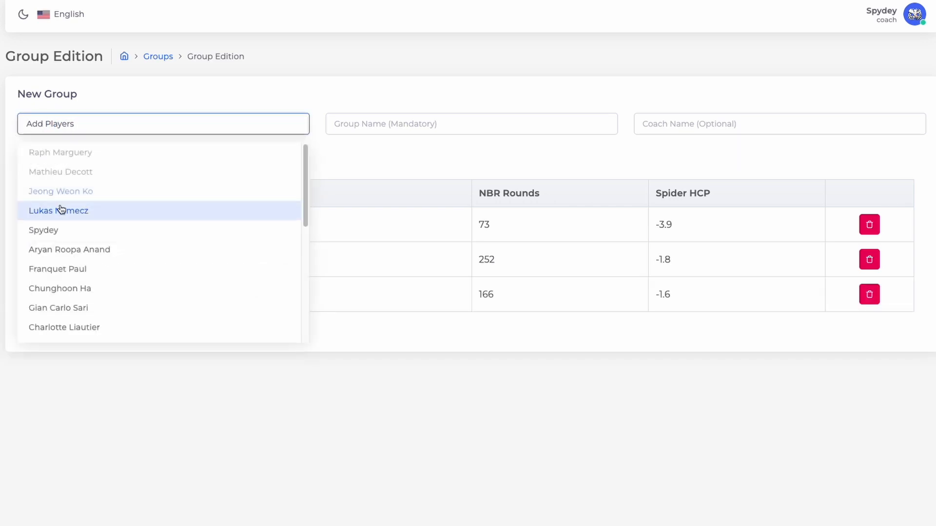
{"action": "left_click", "coordinate": [57, 211]}
{"action": "type", "text": "Coach X"}
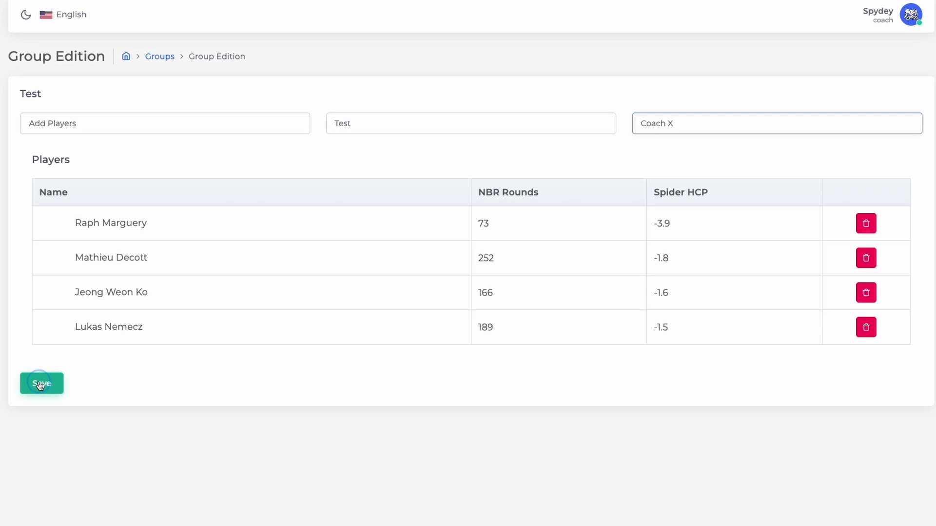
{"action": "left_click", "coordinate": [41, 383]}
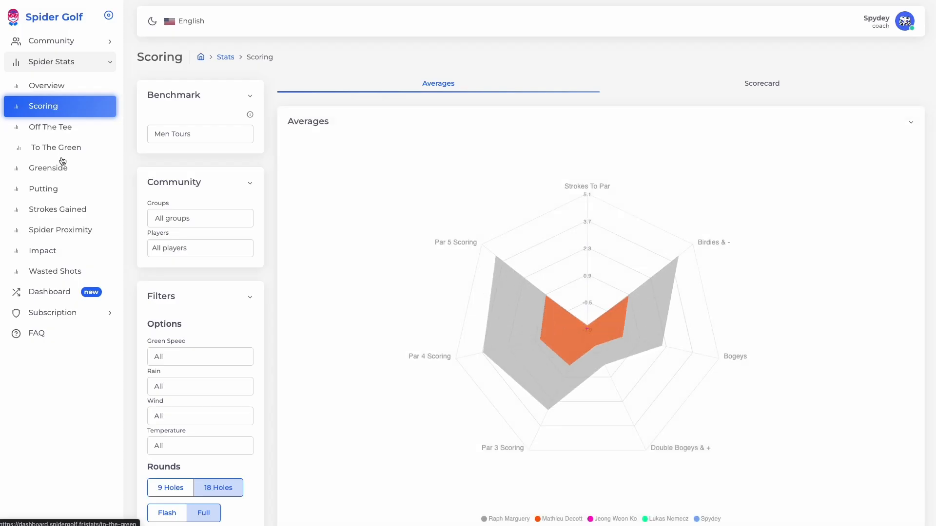
Filter the stats to Men's Team and browse the To The Green and Strokes Gained charts
{"action": "left_click", "coordinate": [199, 217]}
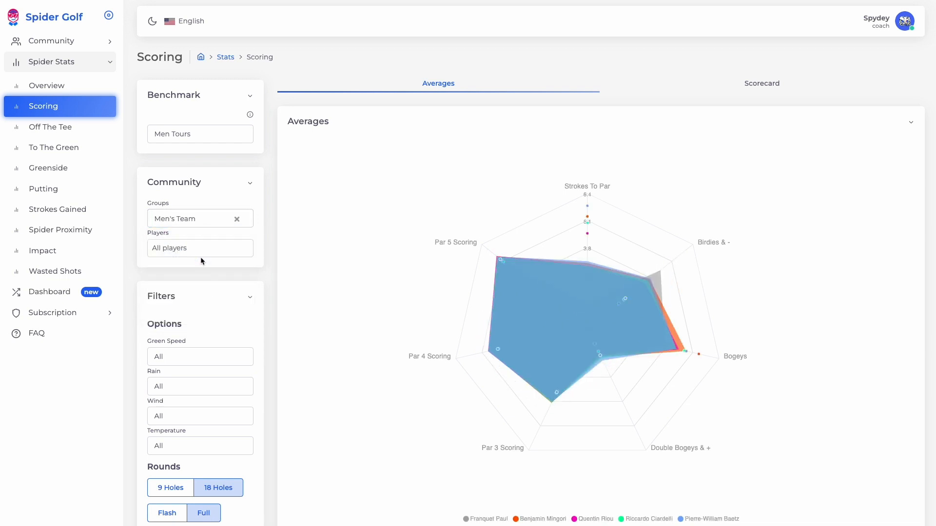
{"action": "scroll", "scroll_direction": "down", "scroll_amount": 3}
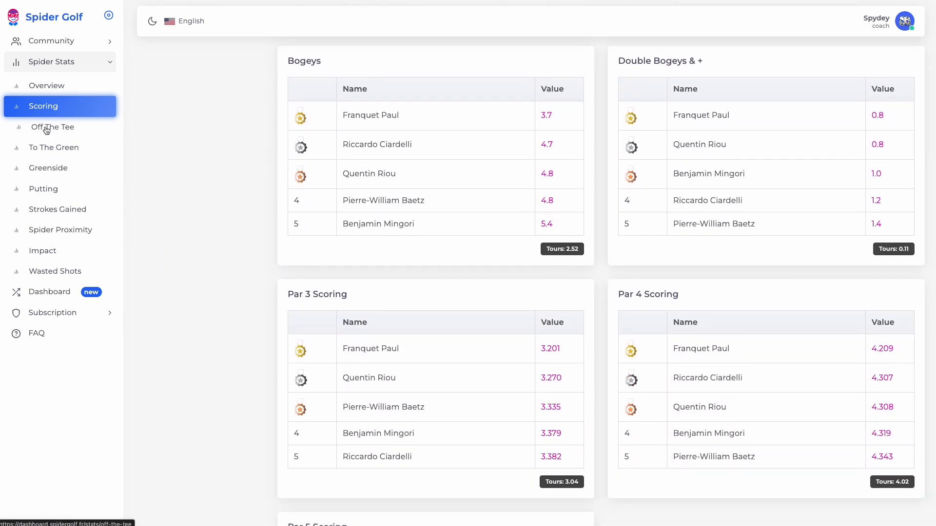
{"action": "left_click", "coordinate": [53, 147]}
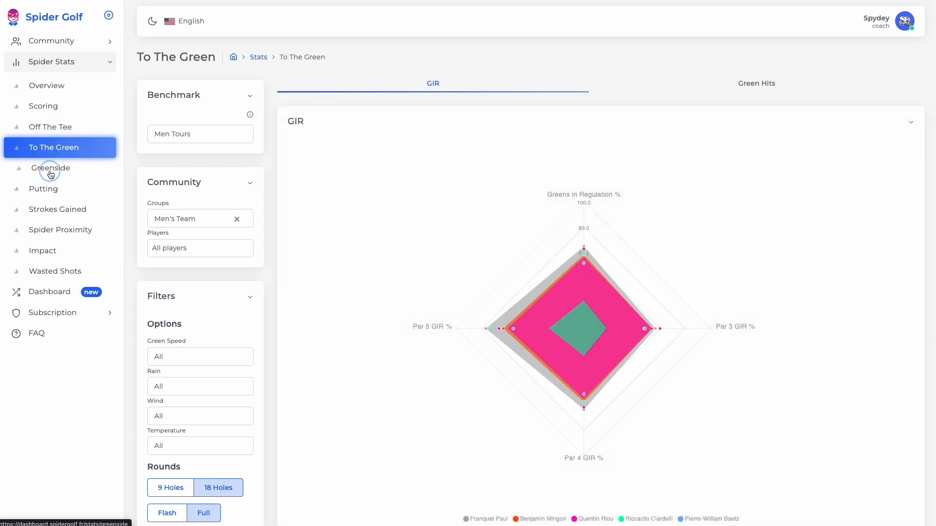
{"action": "left_click", "coordinate": [57, 209]}
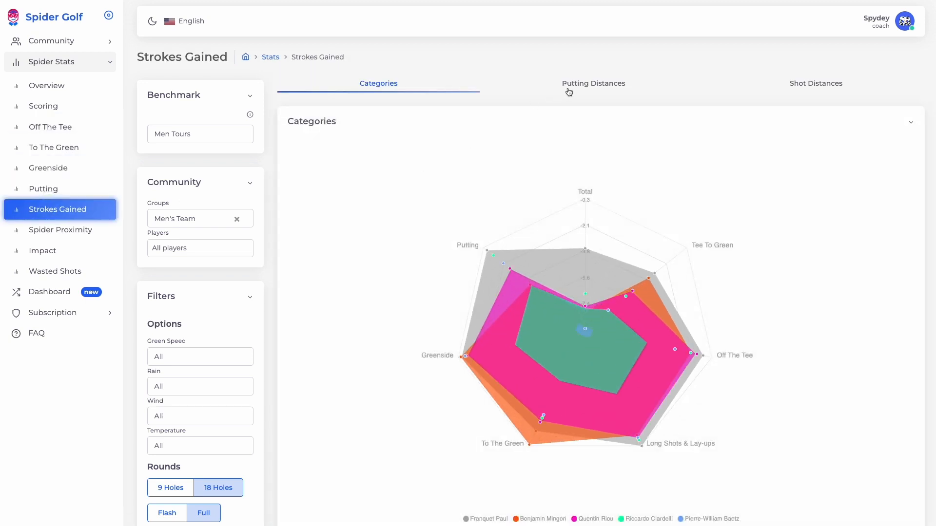
View strokes gained by shot distance, then the Putting make-percentage chart
{"action": "left_click", "coordinate": [815, 83]}
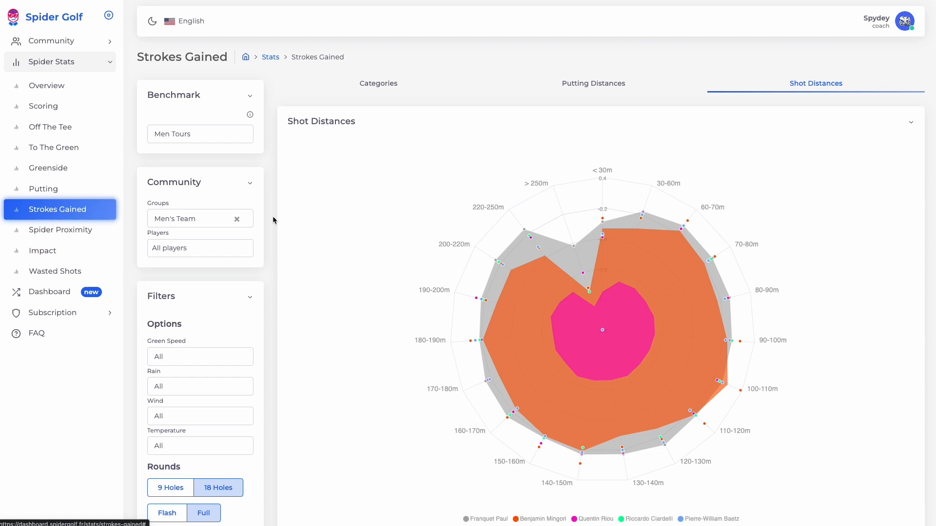
{"action": "scroll", "scroll_direction": "down", "scroll_amount": 3}
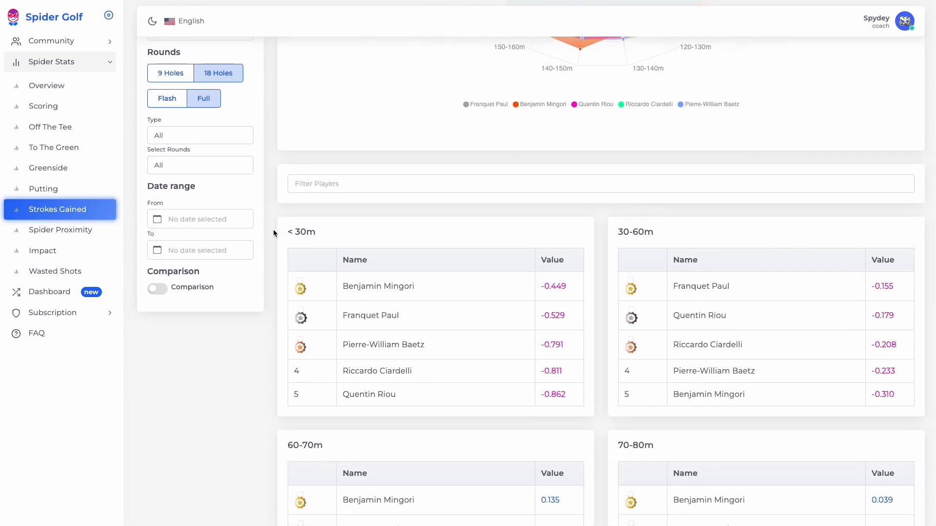
{"action": "left_click", "coordinate": [46, 189]}
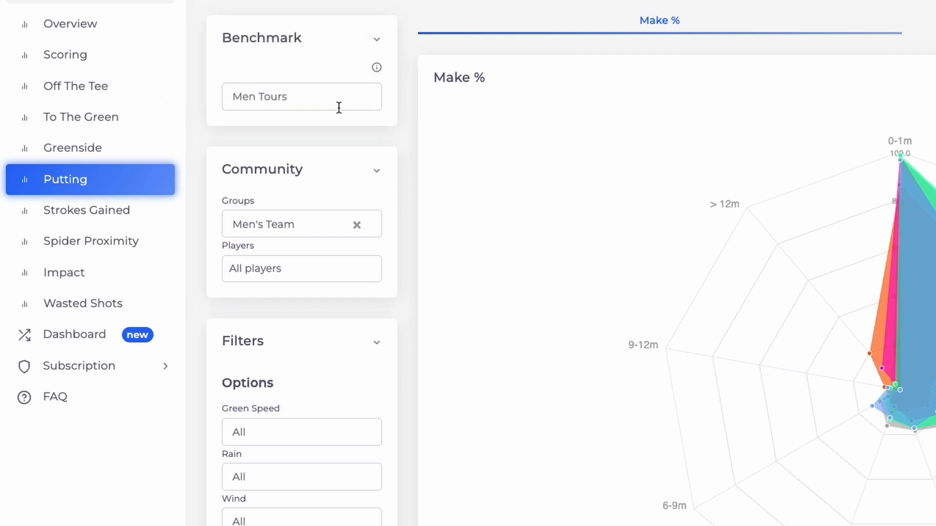
Set the benchmark level to Men 0-3 for the putting comparison
{"action": "left_click", "coordinate": [301, 96]}
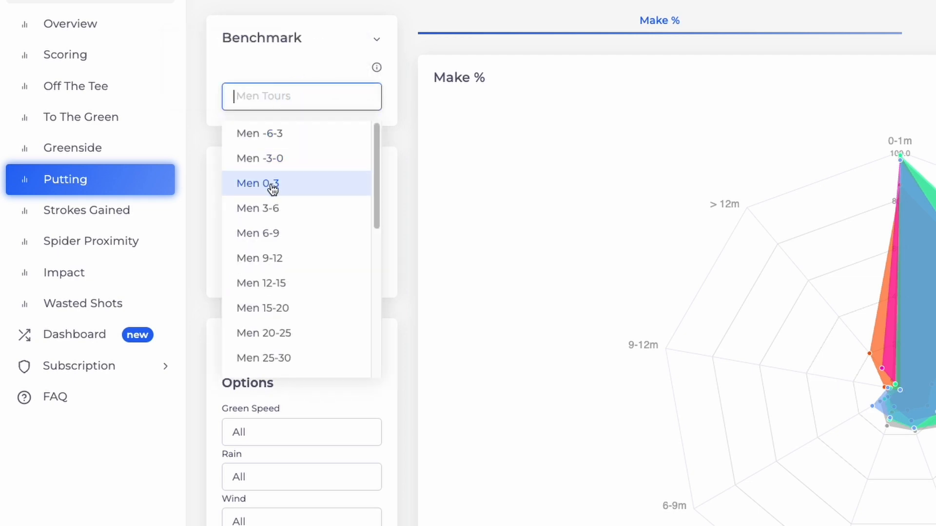
{"action": "left_click", "coordinate": [257, 184]}
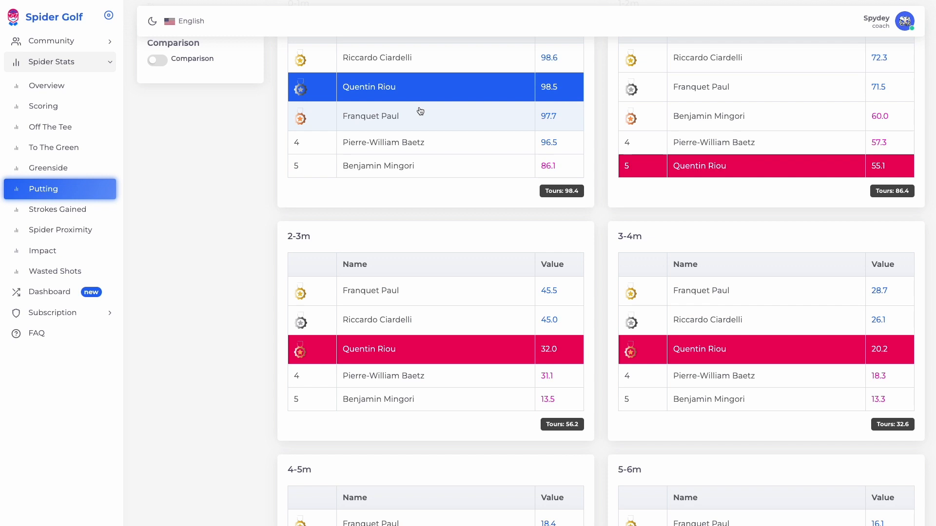
{"action": "mouse_move", "coordinate": [423, 145]}
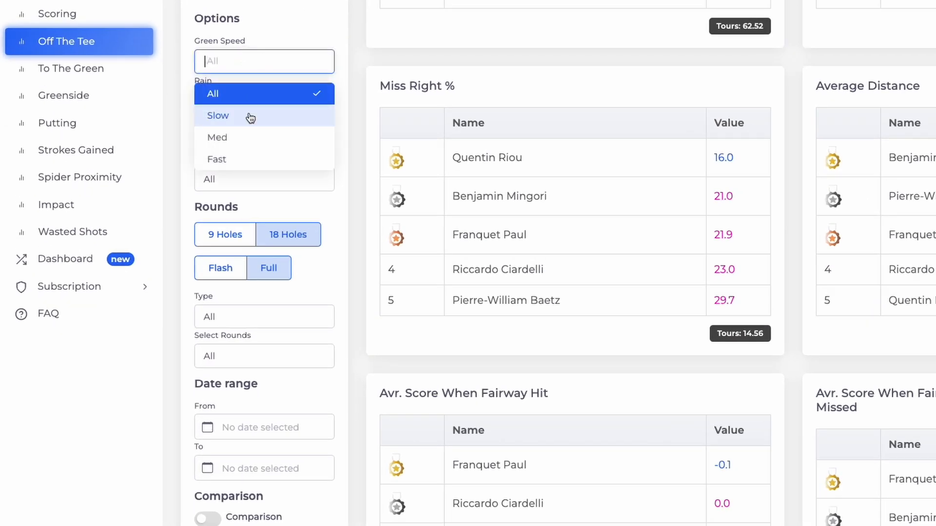
Limit Off The Tee stats to fast greens and the best 5 rounds, with comparison turned on
{"action": "left_click", "coordinate": [217, 159]}
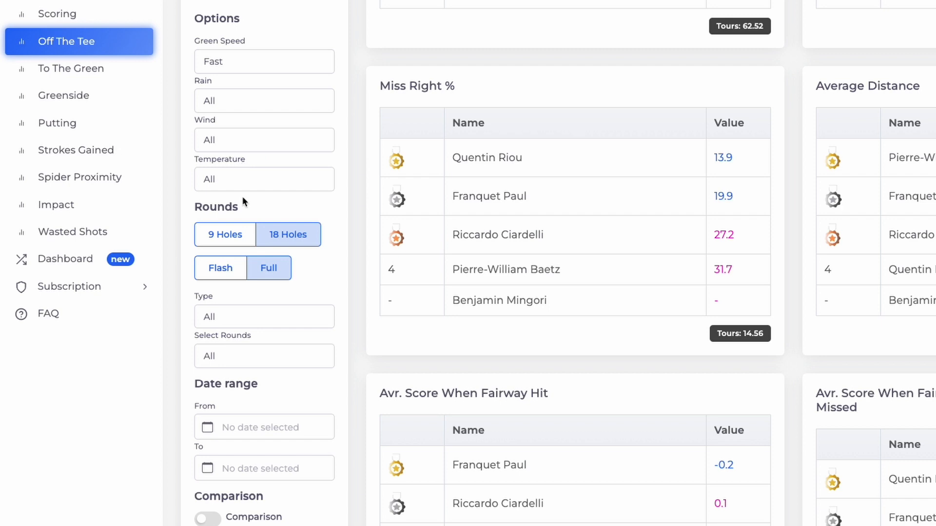
{"action": "left_click", "coordinate": [264, 355]}
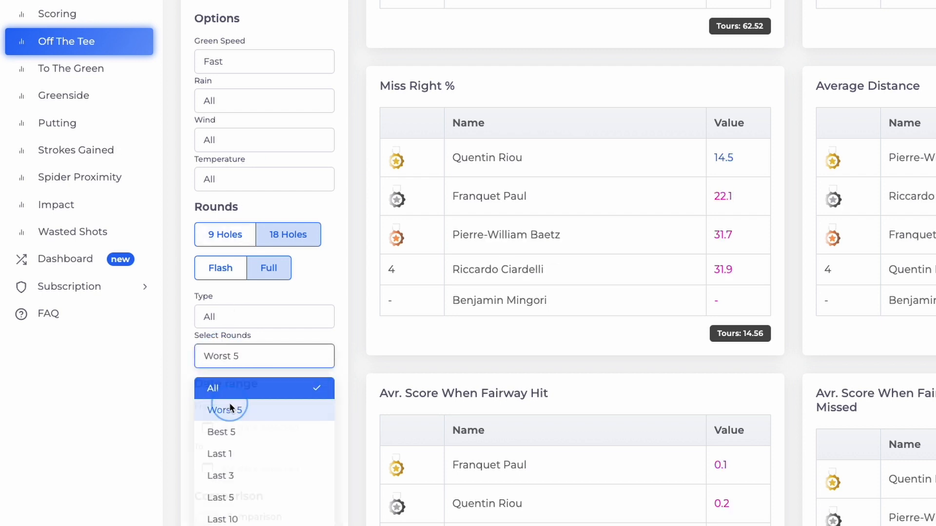
{"action": "left_click", "coordinate": [221, 432]}
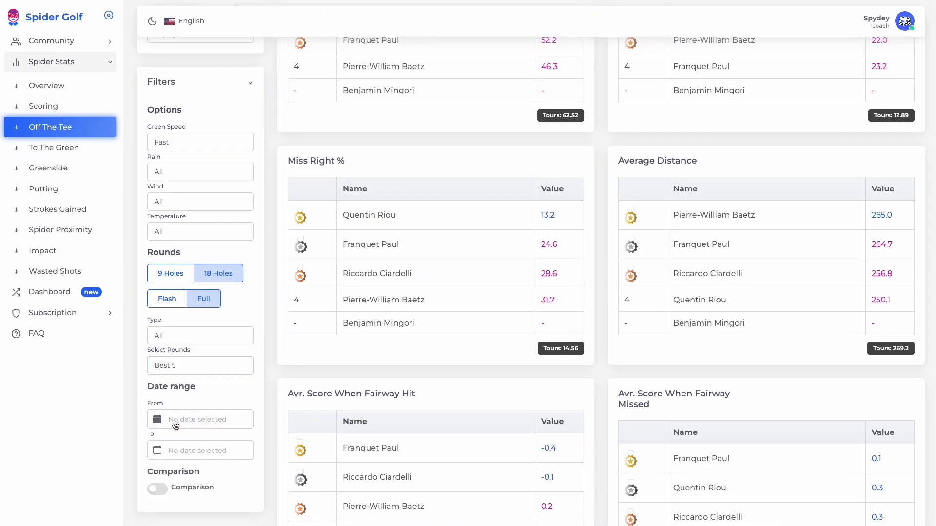
{"action": "left_click", "coordinate": [157, 487]}
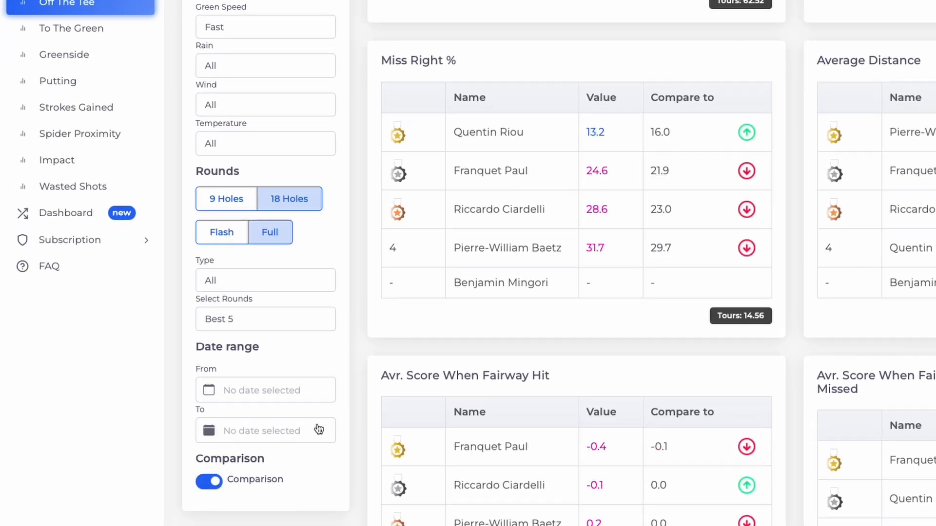
Set the comparison green speed to Fast, then view the Community Students list
{"action": "scroll", "scroll_direction": "down", "scroll_amount": 3}
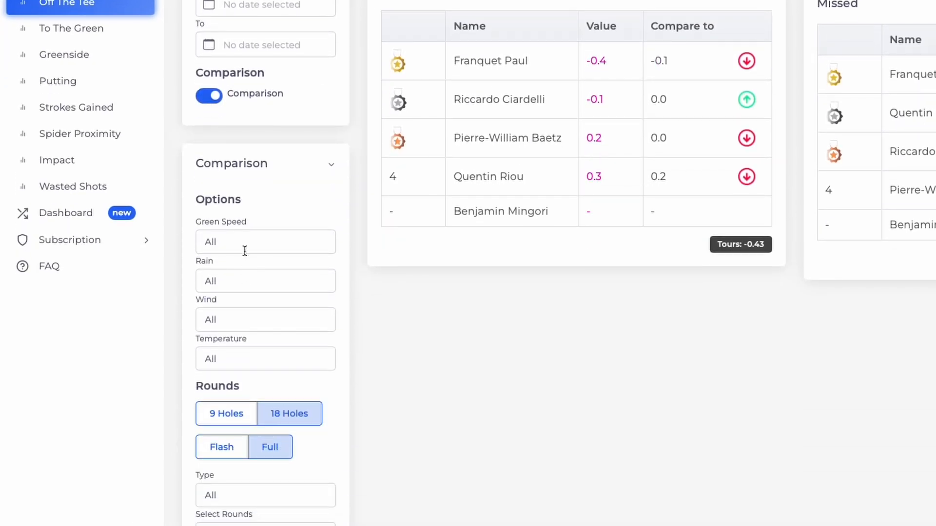
{"action": "left_click", "coordinate": [265, 242]}
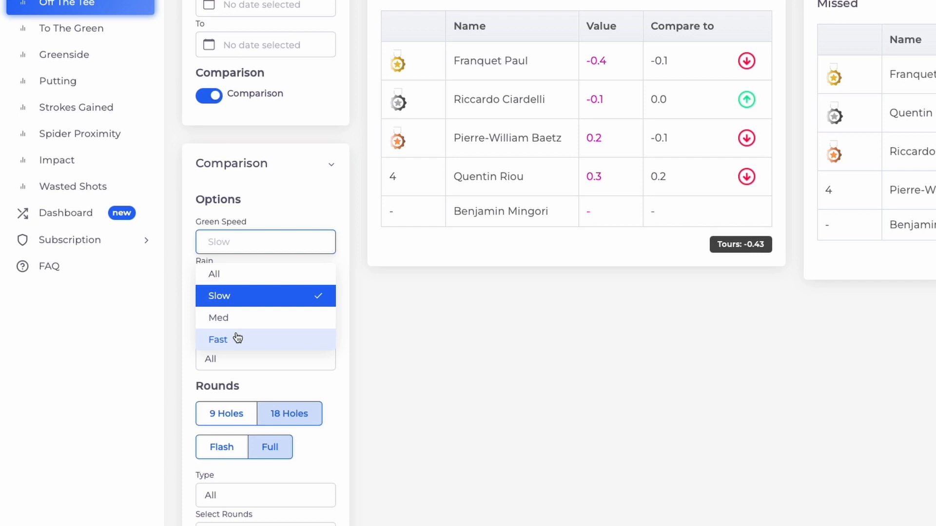
{"action": "left_click", "coordinate": [217, 339]}
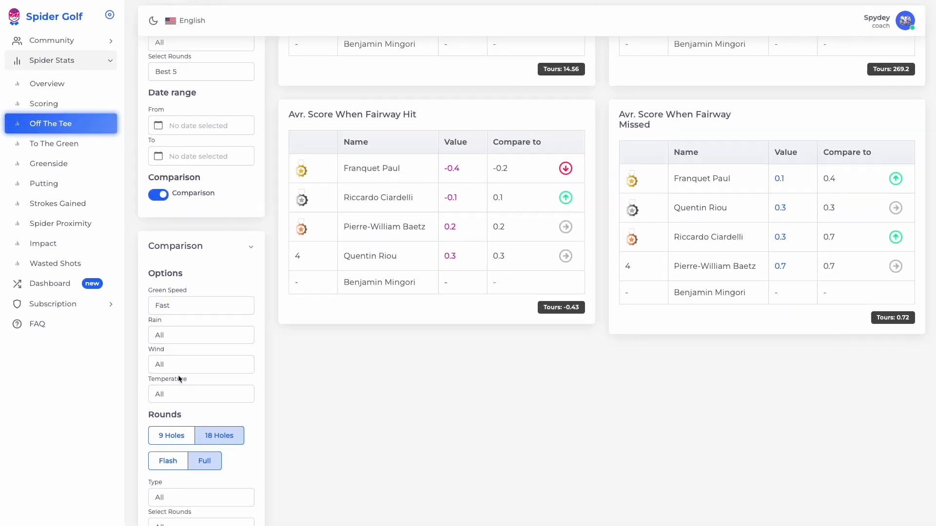
{"action": "left_click", "coordinate": [53, 40]}
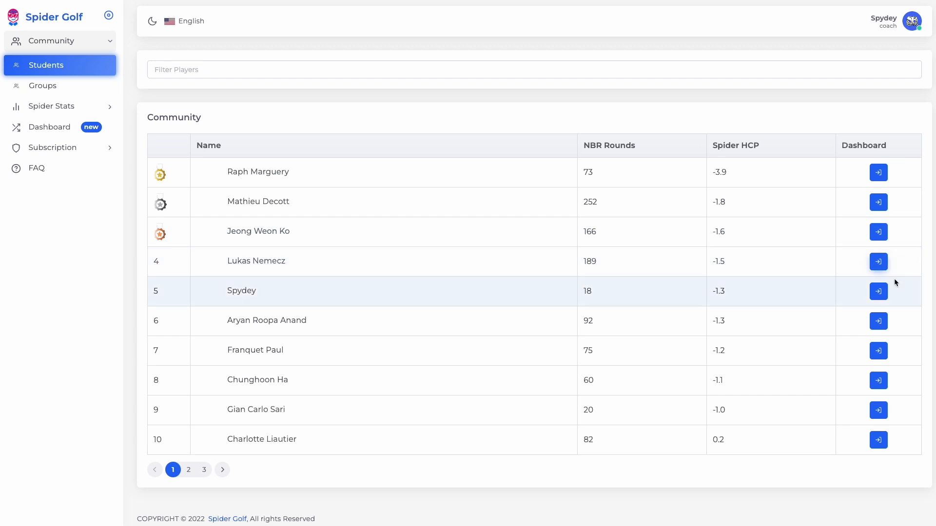
View the Strokes Gained dashboard by putting distance and then by shot distance
{"action": "left_click", "coordinate": [878, 292]}
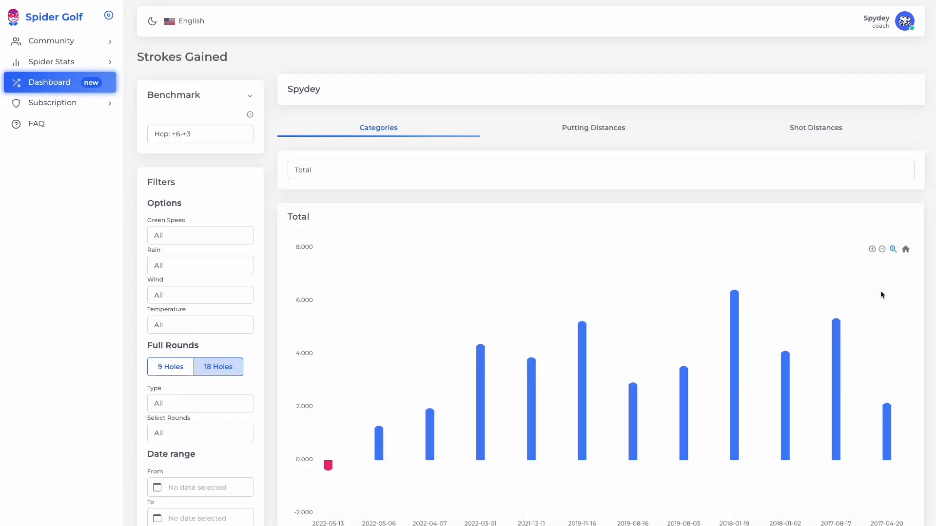
{"action": "left_click", "coordinate": [592, 126]}
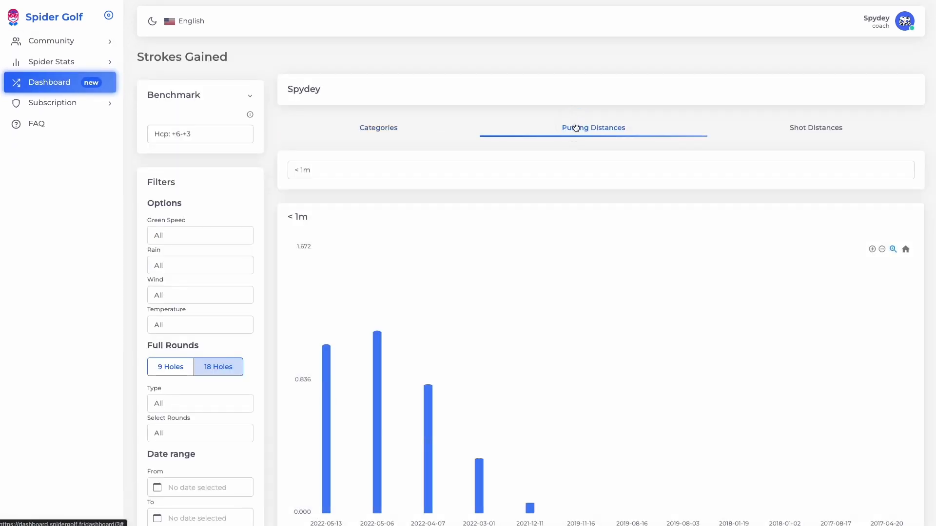
{"action": "left_click", "coordinate": [815, 127]}
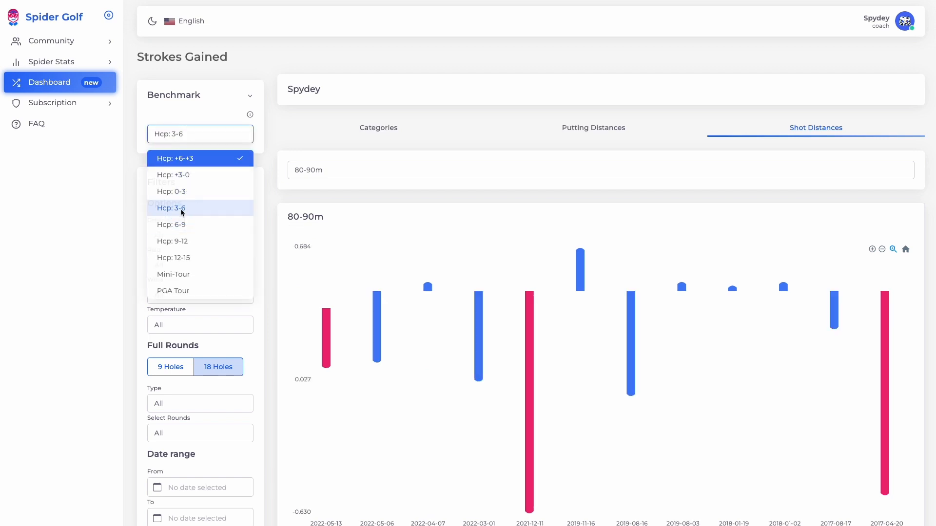
Benchmark the strokes gained against Hcp 3-6, then against another handicap band
{"action": "left_click", "coordinate": [172, 208]}
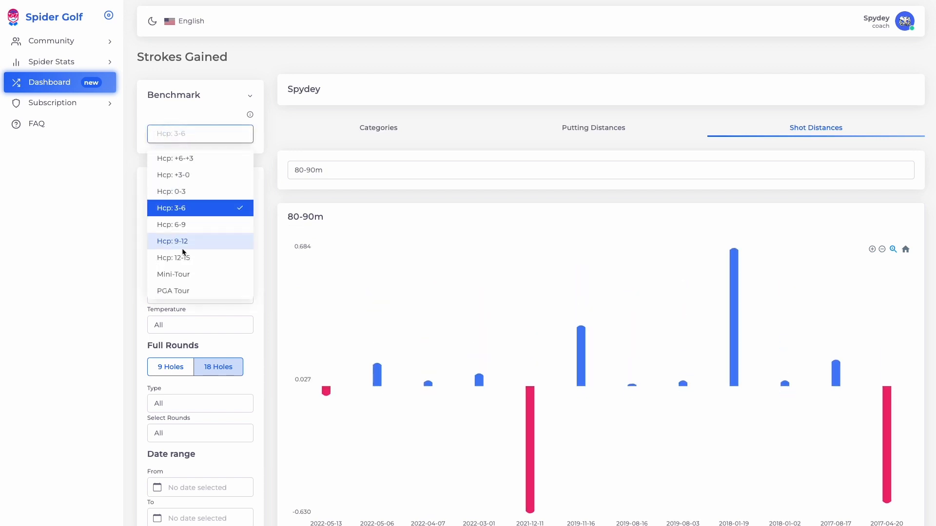
{"action": "left_click", "coordinate": [172, 291]}
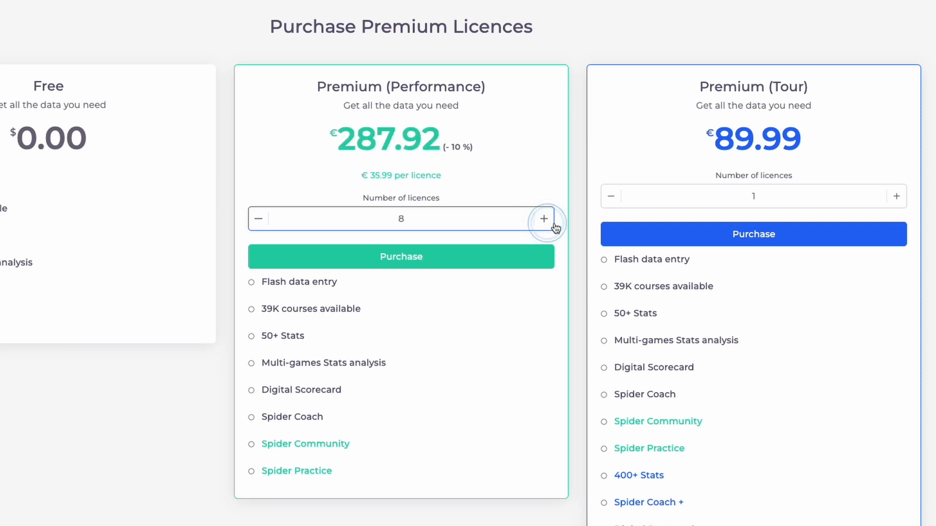
Raise the Premium (Tour) licence count to 11 for €772.09 and purchase them
{"action": "left_click", "coordinate": [896, 218]}
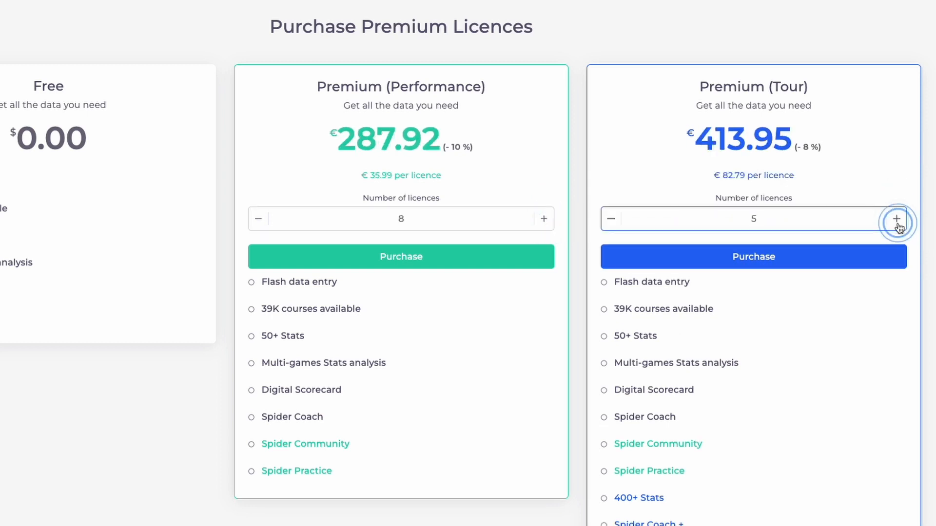
{"action": "left_click", "coordinate": [897, 218]}
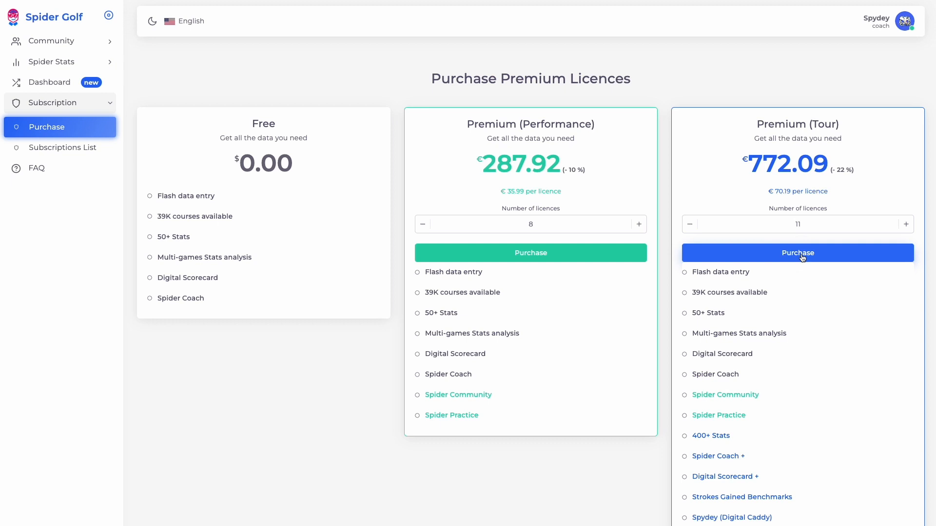
{"action": "left_click", "coordinate": [796, 253]}
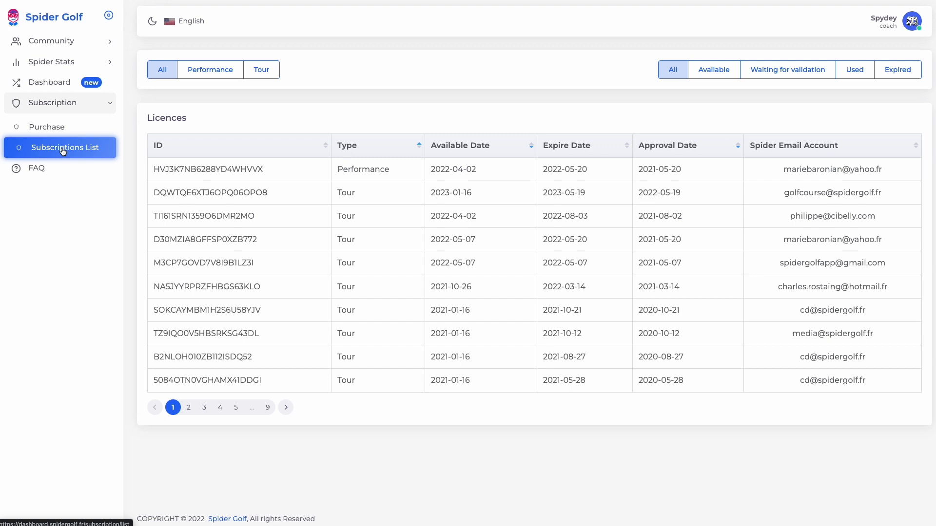
Show only available licences and send a premium activation invitation for the Tour licence
{"action": "left_click", "coordinate": [714, 69]}
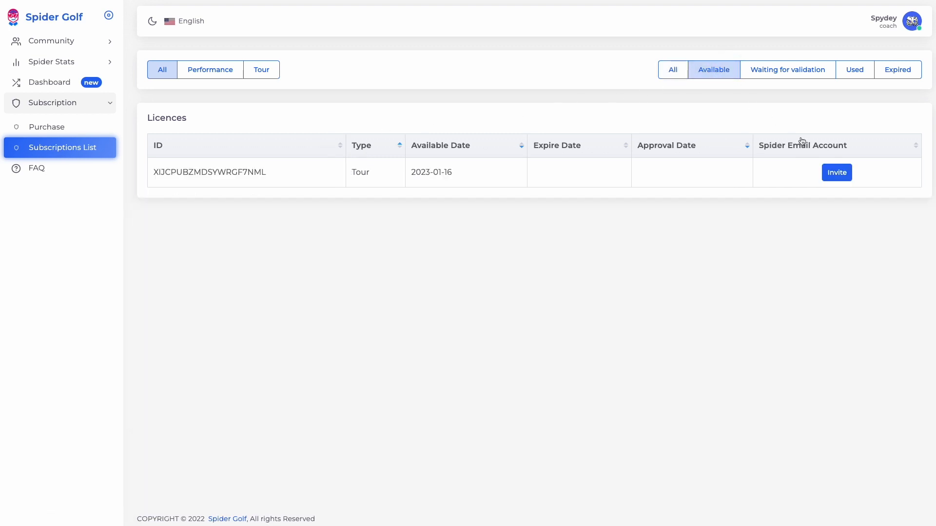
{"action": "left_click", "coordinate": [836, 173]}
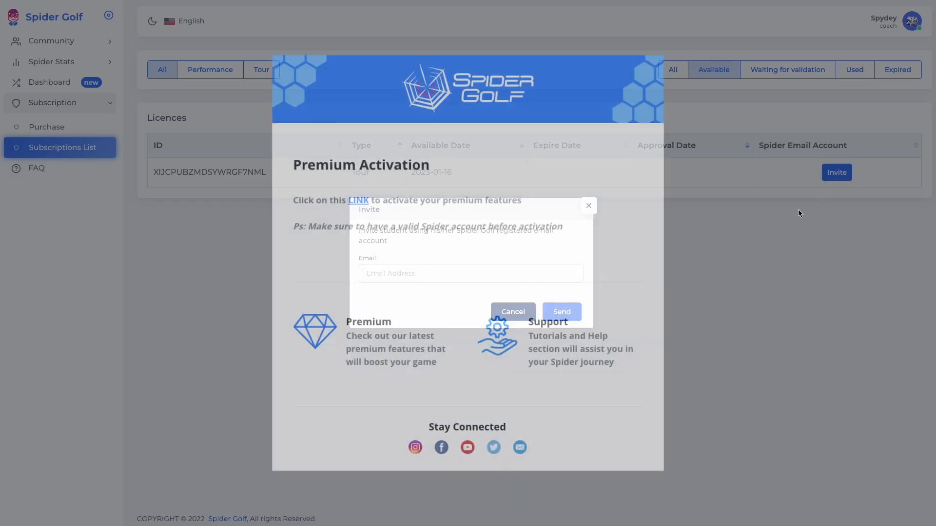
{"action": "left_click", "coordinate": [512, 312]}
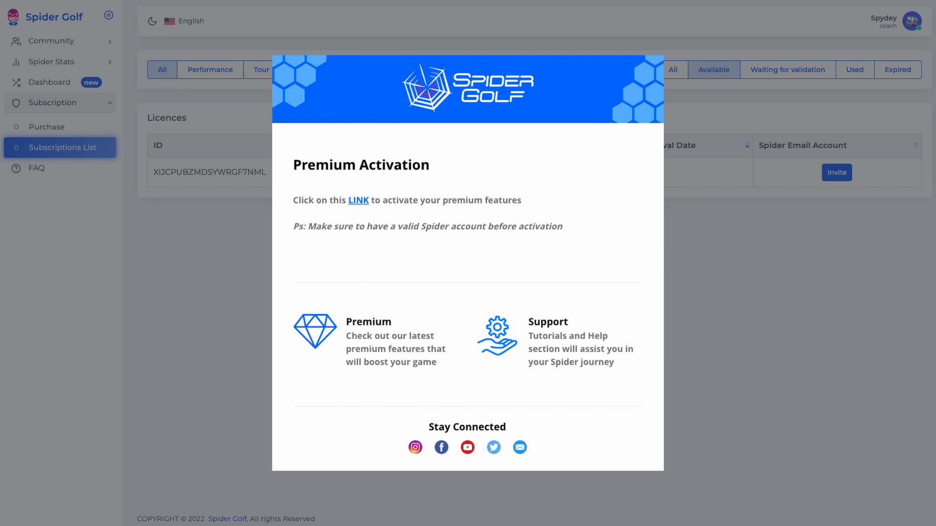